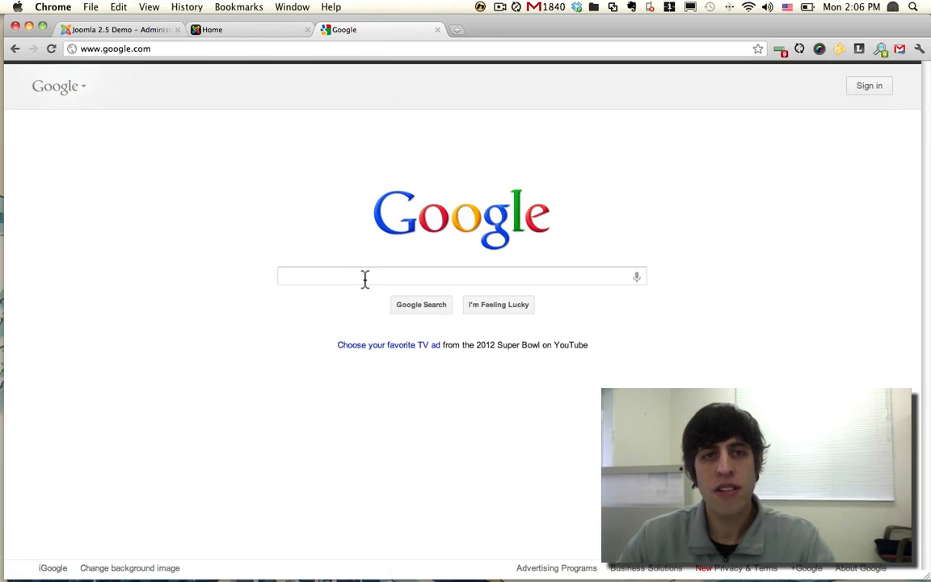
# Enter 'joo' in the Google search box so the joomla autocomplete suggestions appear
pyautogui.click(461, 275)
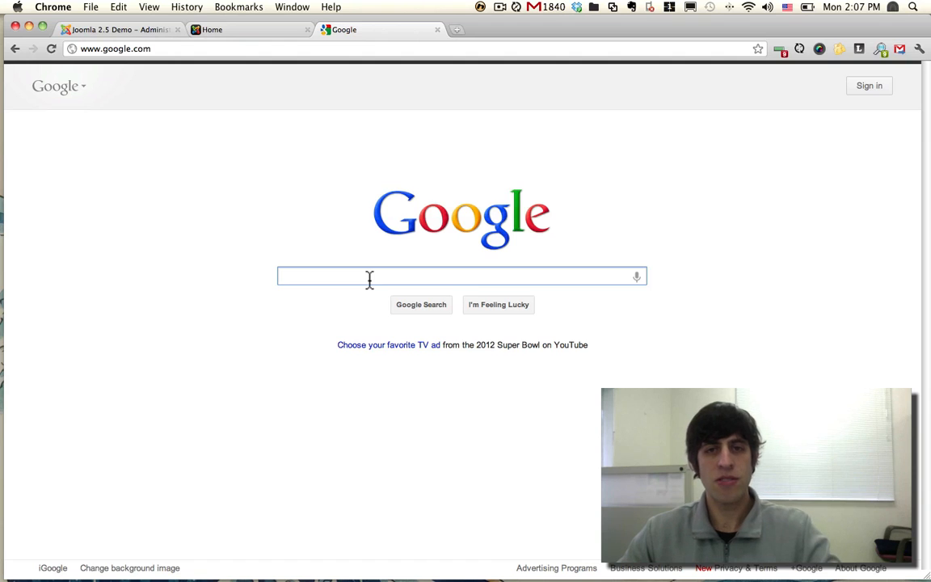
pyautogui.write('joomla')
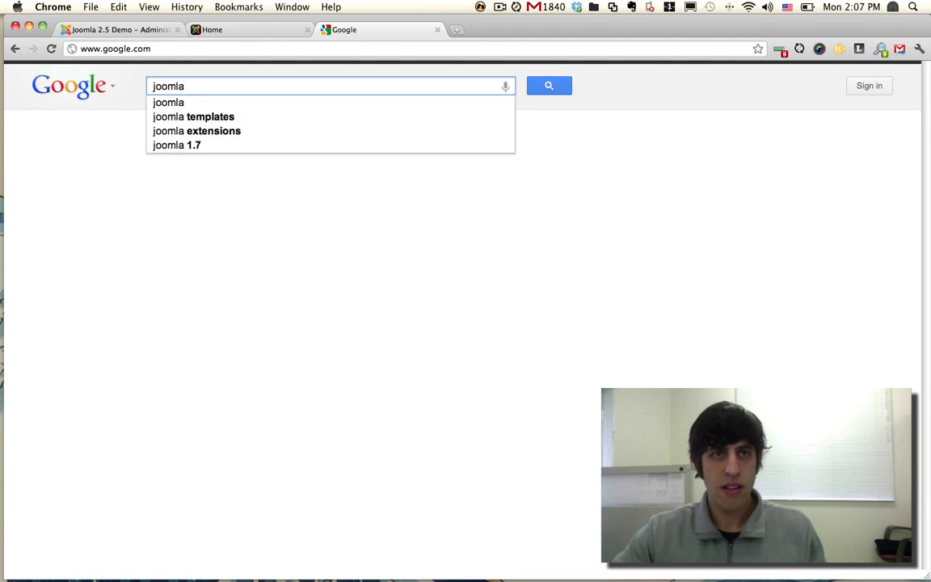
pyautogui.moveTo(230, 167)
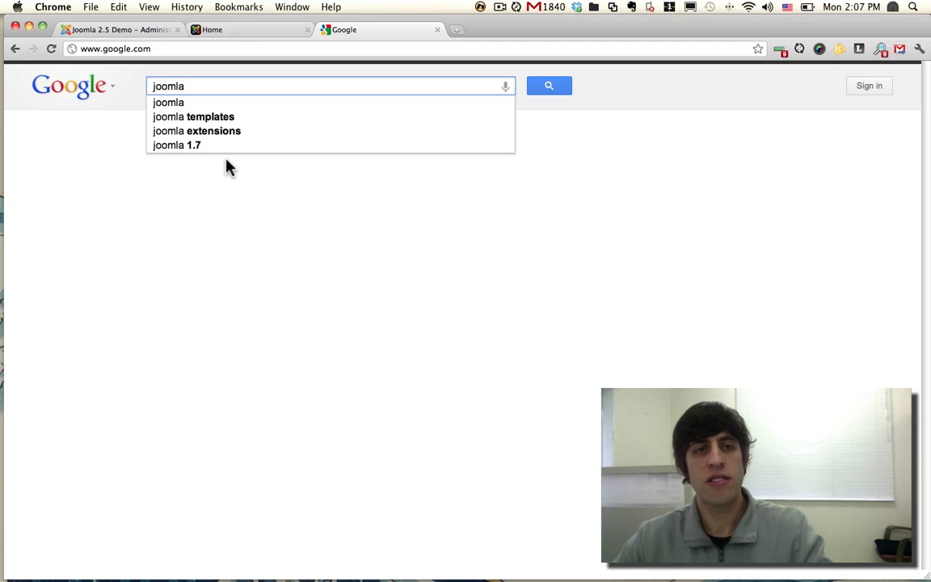
pyautogui.click(324, 85)
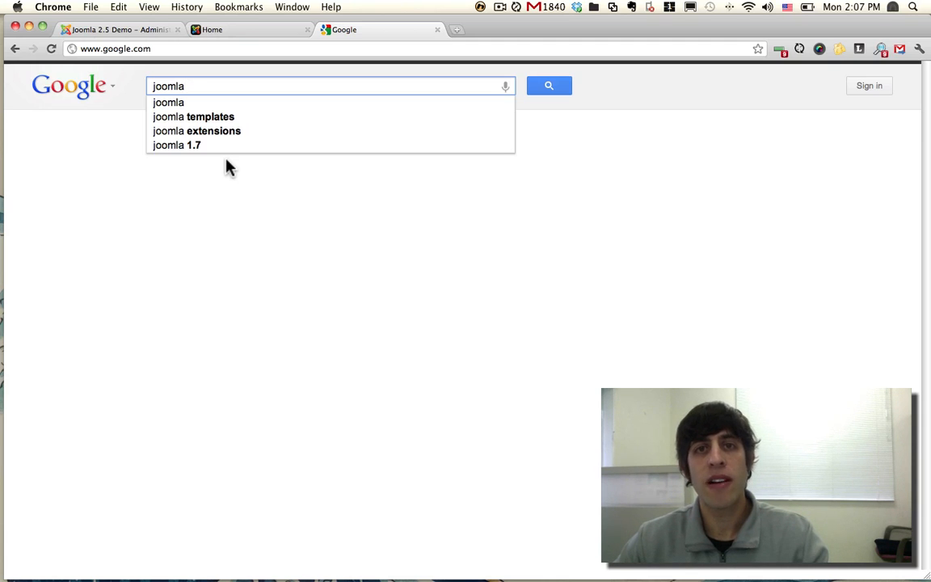
pyautogui.moveTo(214, 49)
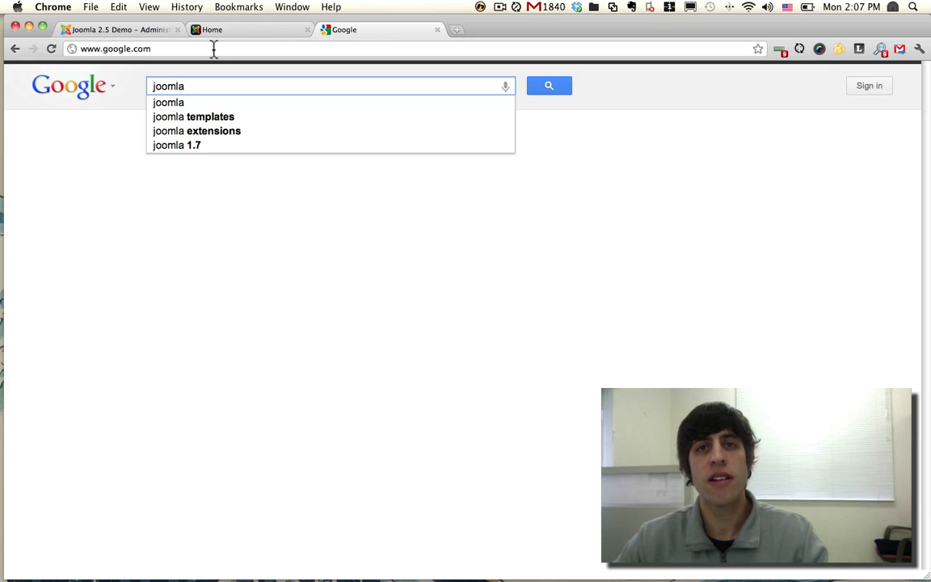
# Log in to the Joomla administrator backend with the prefilled credentials
pyautogui.click(212, 29)
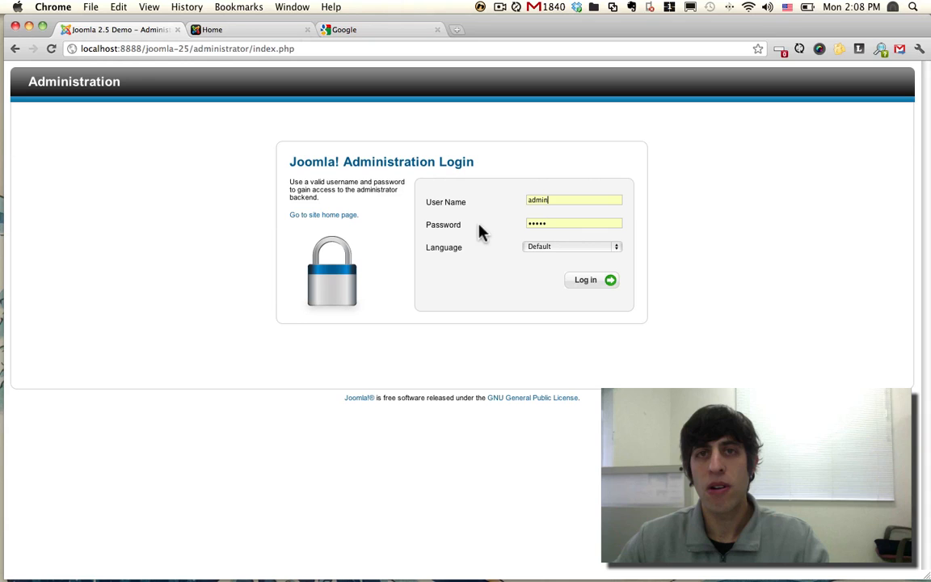
pyautogui.click(585, 278)
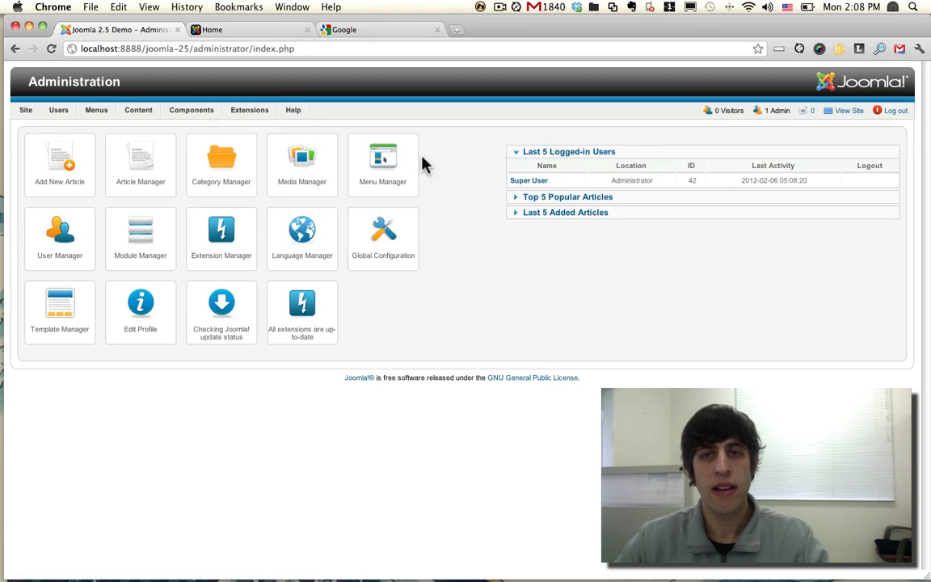
pyautogui.click(138, 110)
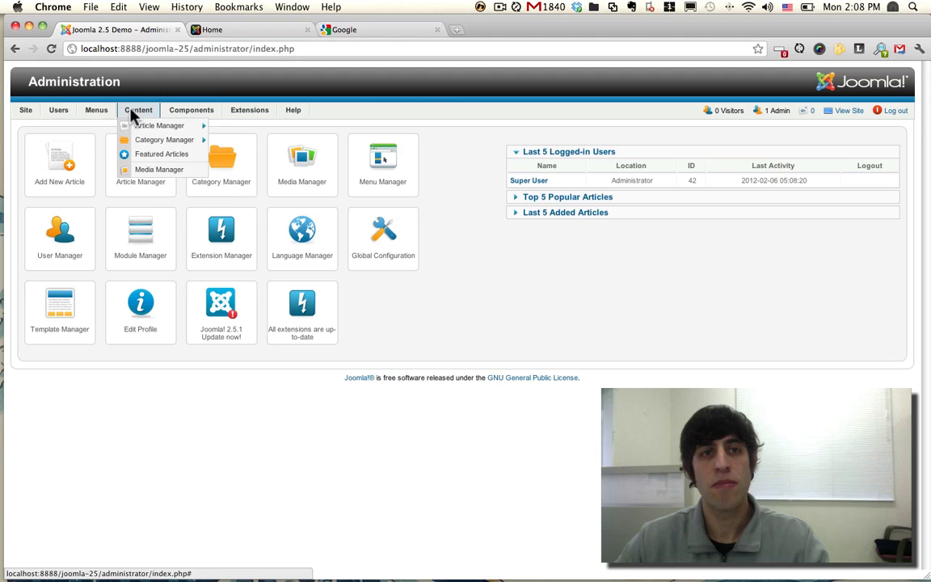
# Filter the Plug-in Manager list to search-related plug-ins
pyautogui.click(249, 110)
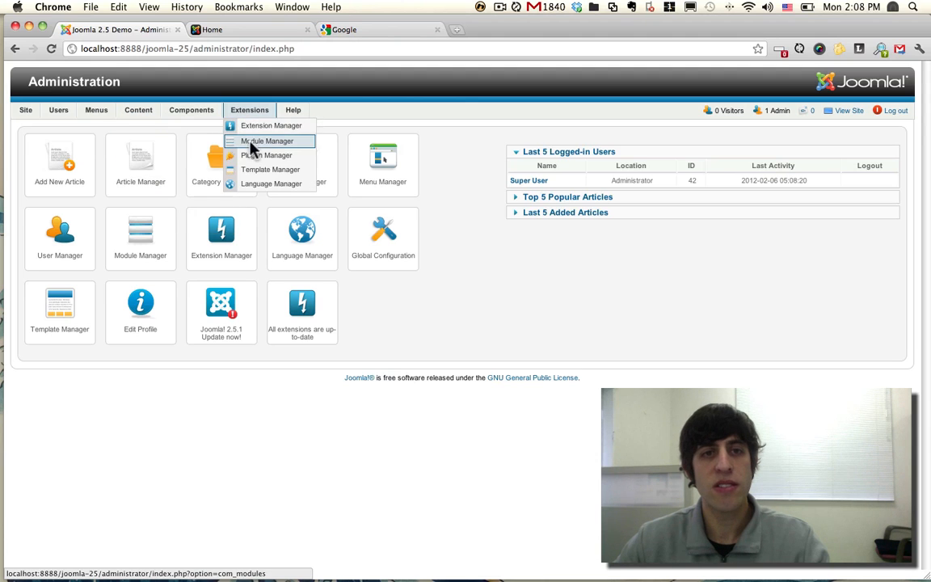
pyautogui.click(267, 155)
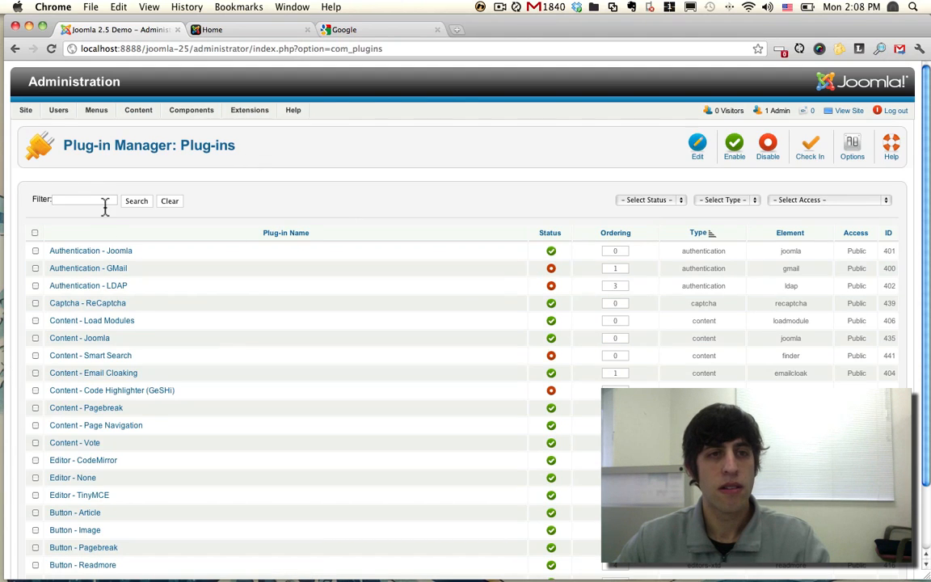
pyautogui.click(81, 201)
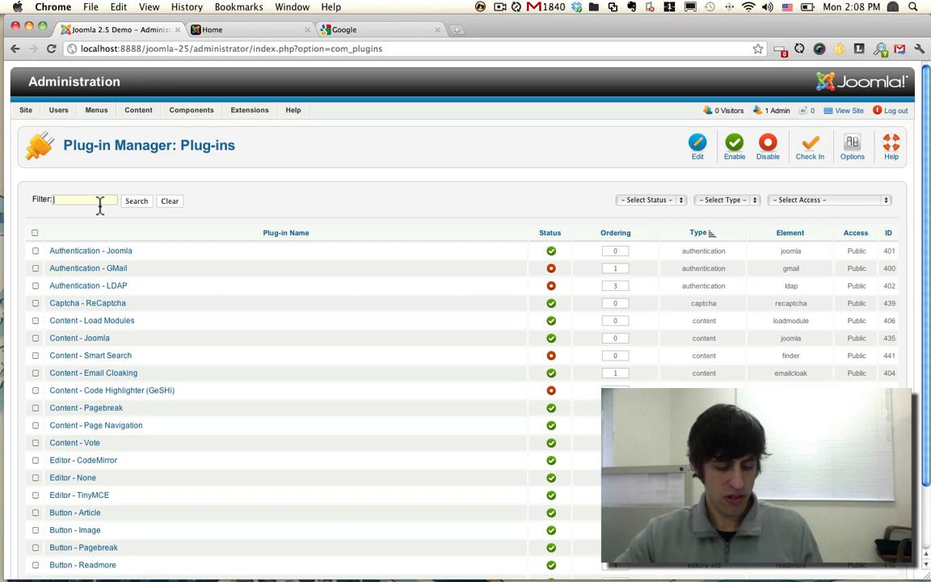
pyautogui.write('s')
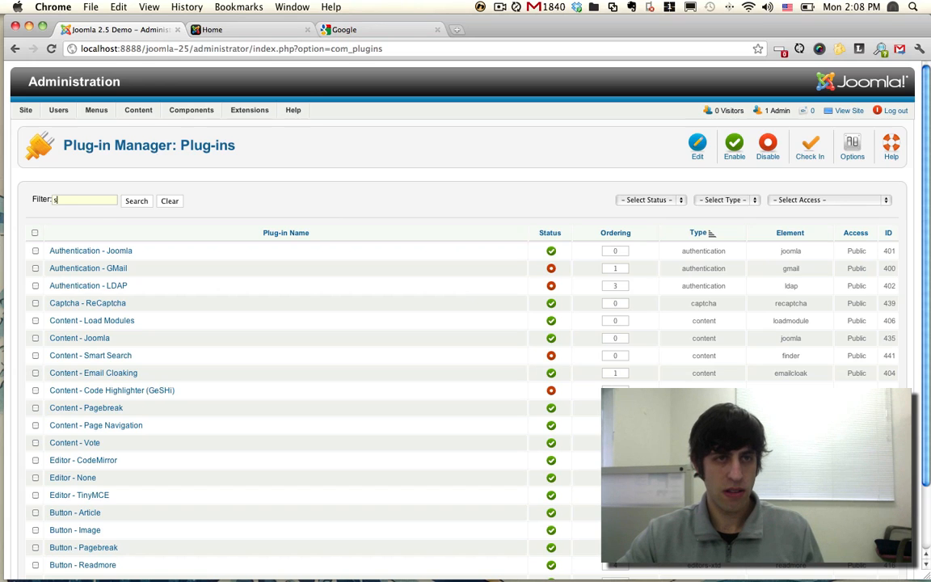
pyautogui.click(135, 201)
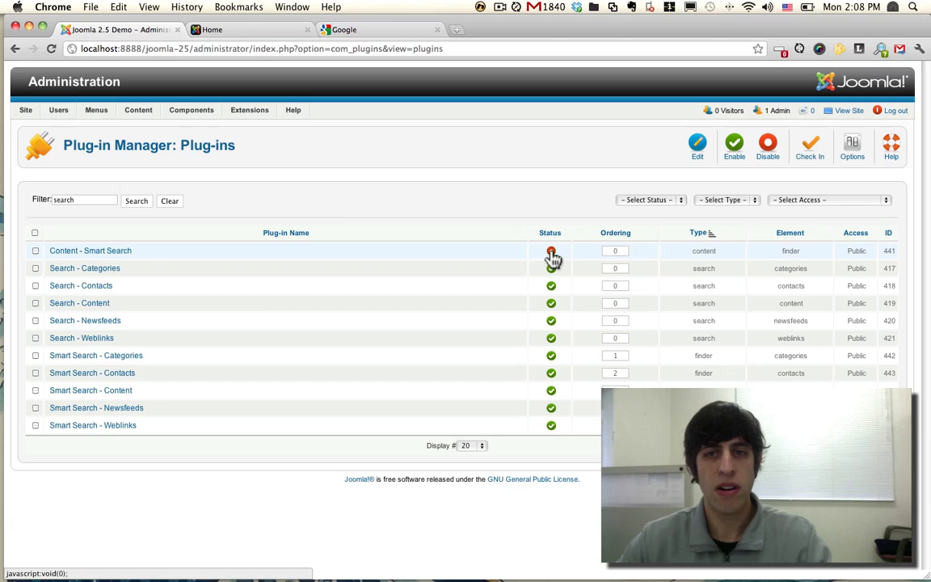
# Enable the Content - Smart Search plug-in from its status icon
pyautogui.click(549, 251)
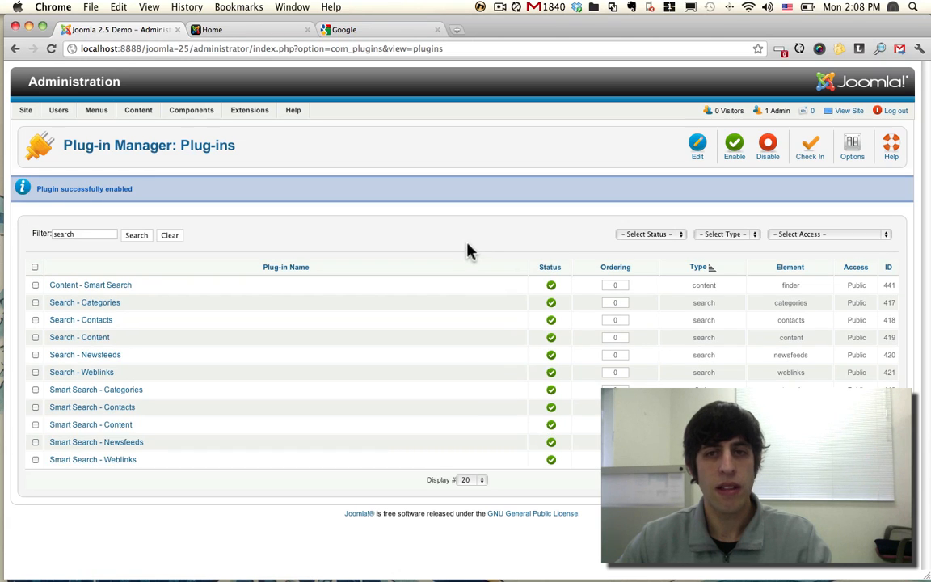
pyautogui.click(190, 110)
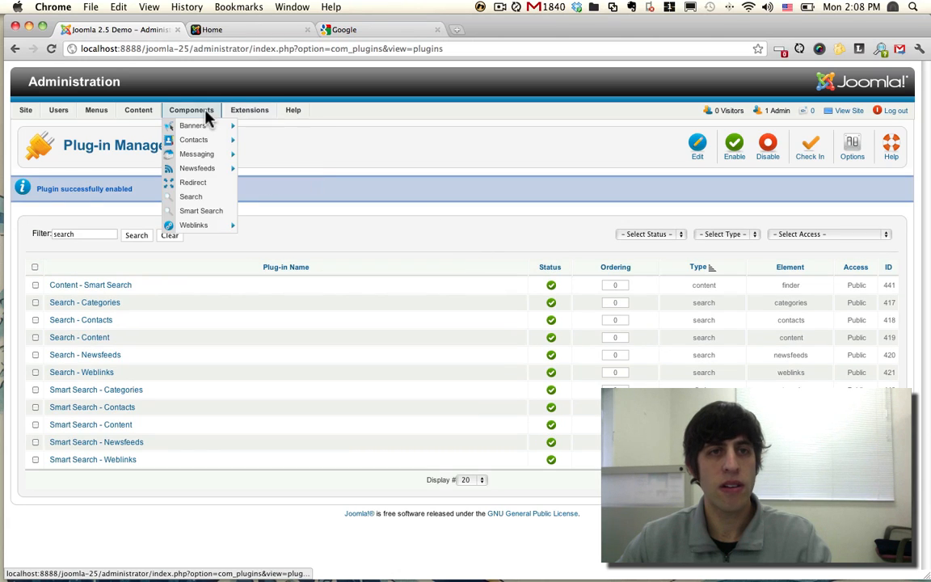
pyautogui.moveTo(192, 181)
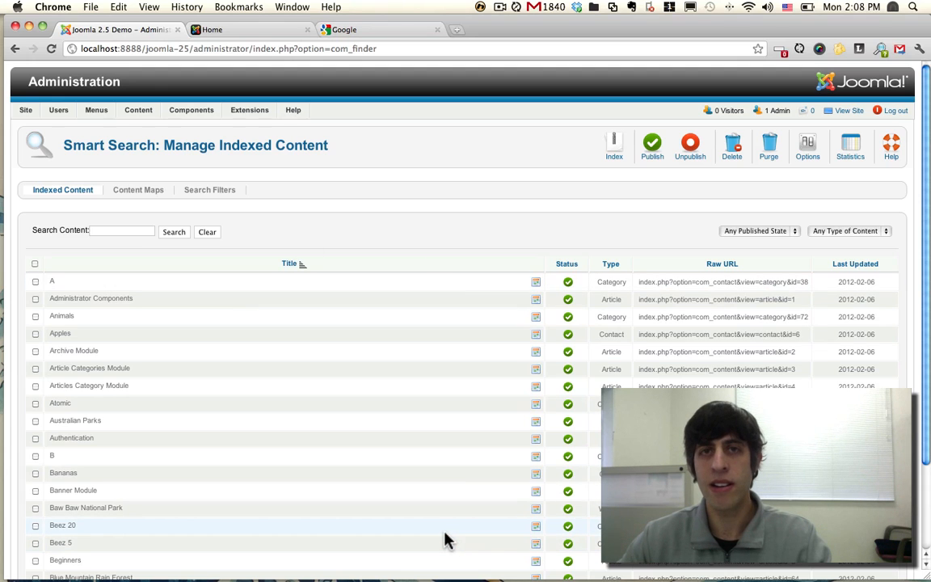
pyautogui.moveTo(532, 246)
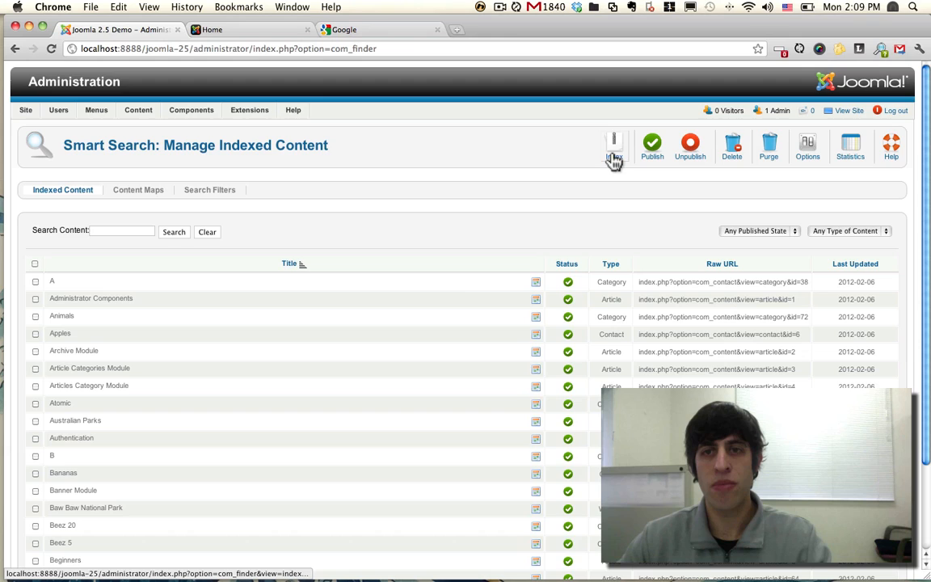
# Run the Smart Search Index so articles, categories and contacts are indexed
pyautogui.click(614, 146)
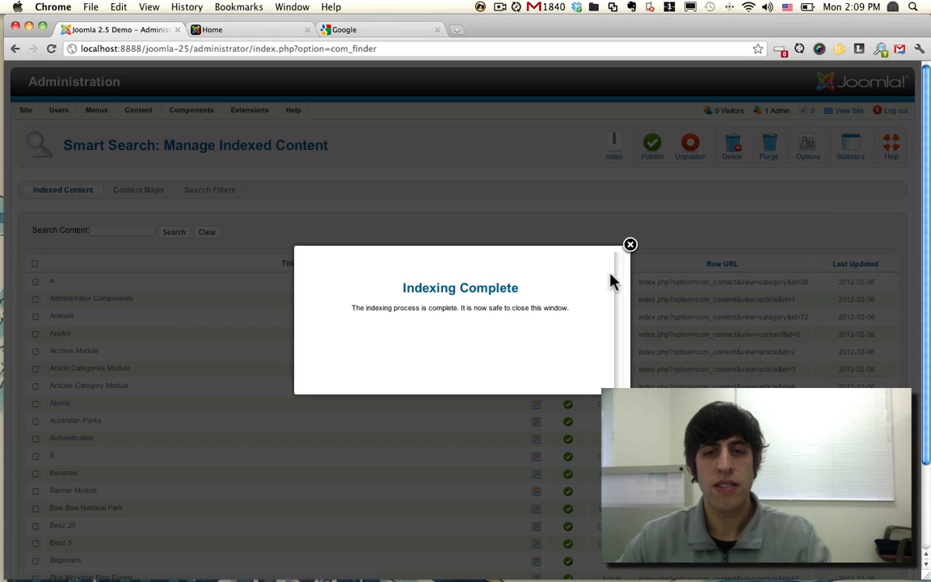
pyautogui.moveTo(630, 244)
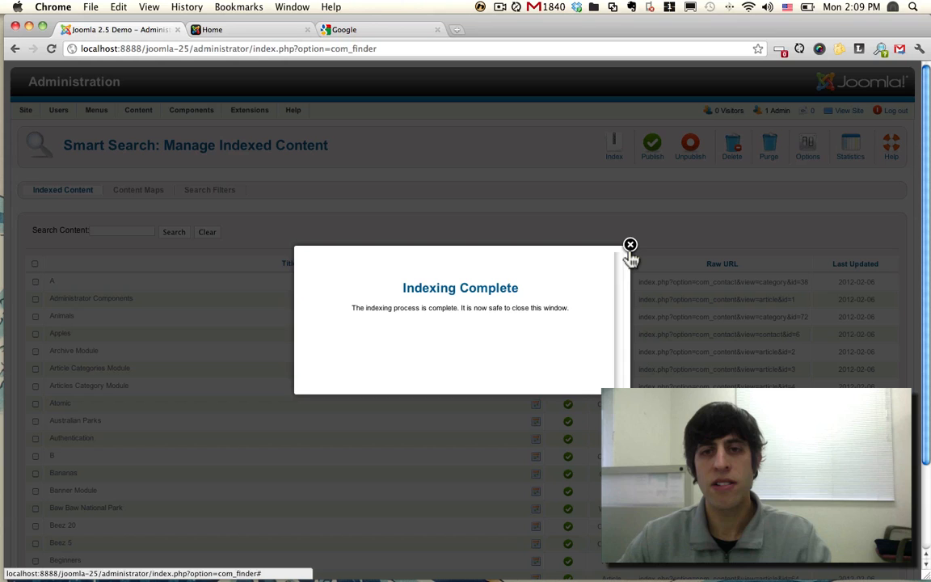
pyautogui.click(631, 244)
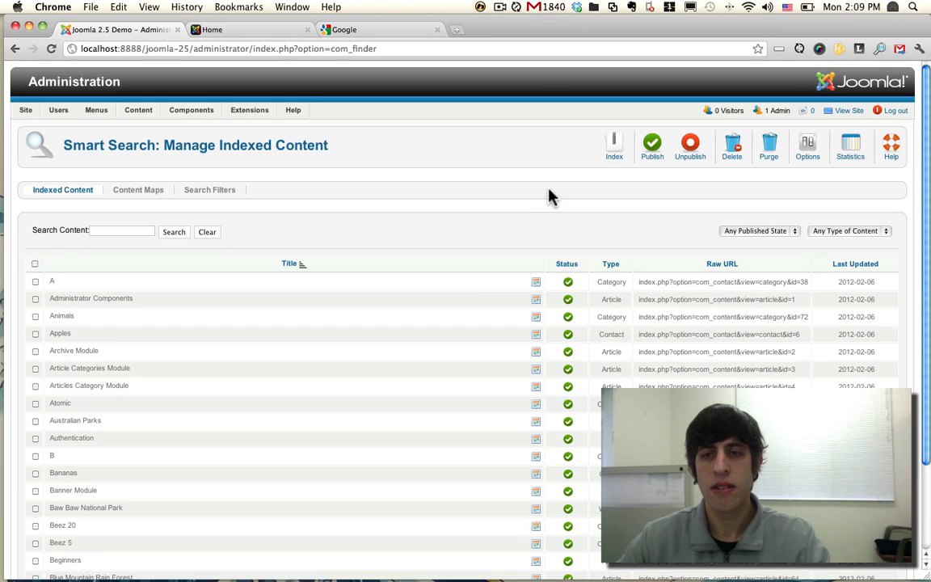
pyautogui.moveTo(207, 315)
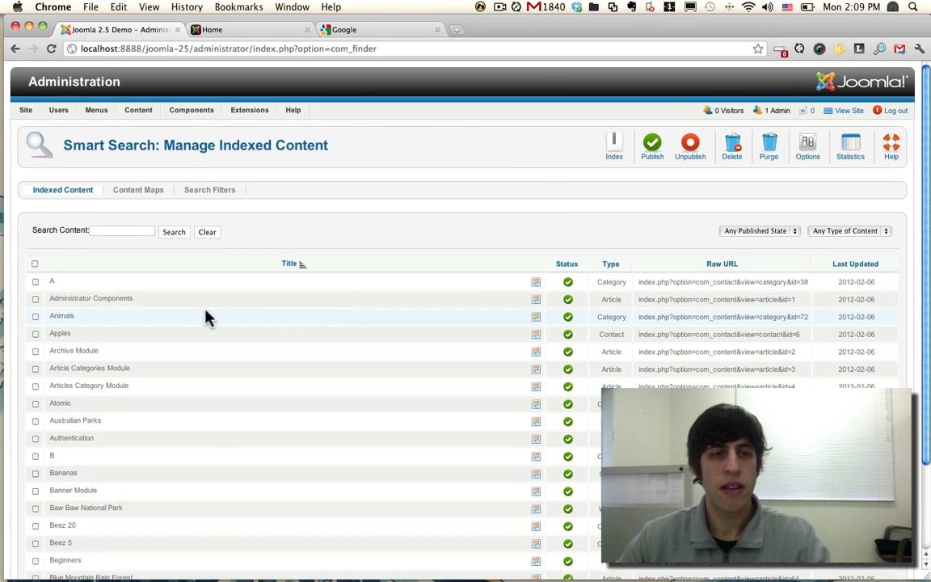
pyautogui.scroll(-3)
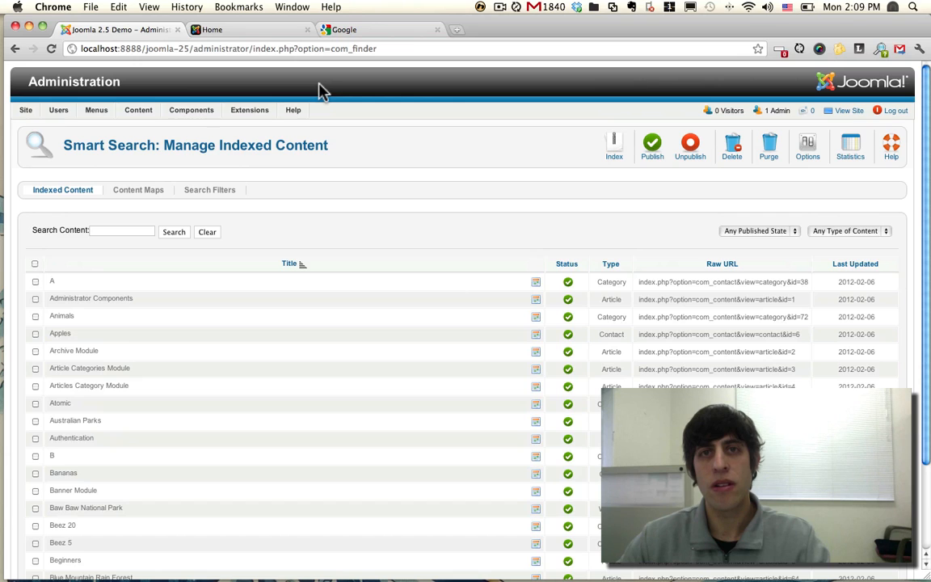
# Show the site's public front-end home page
pyautogui.click(249, 110)
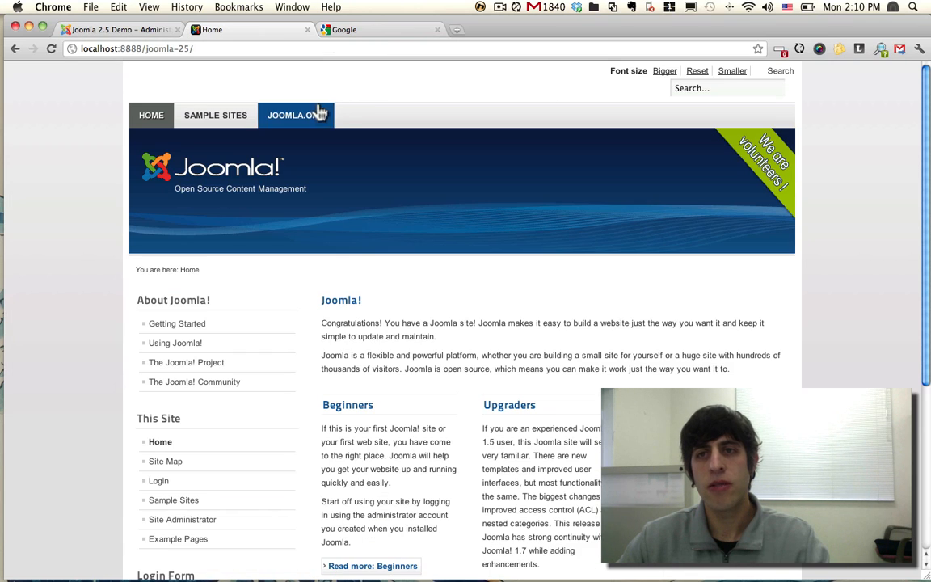
pyautogui.moveTo(662, 96)
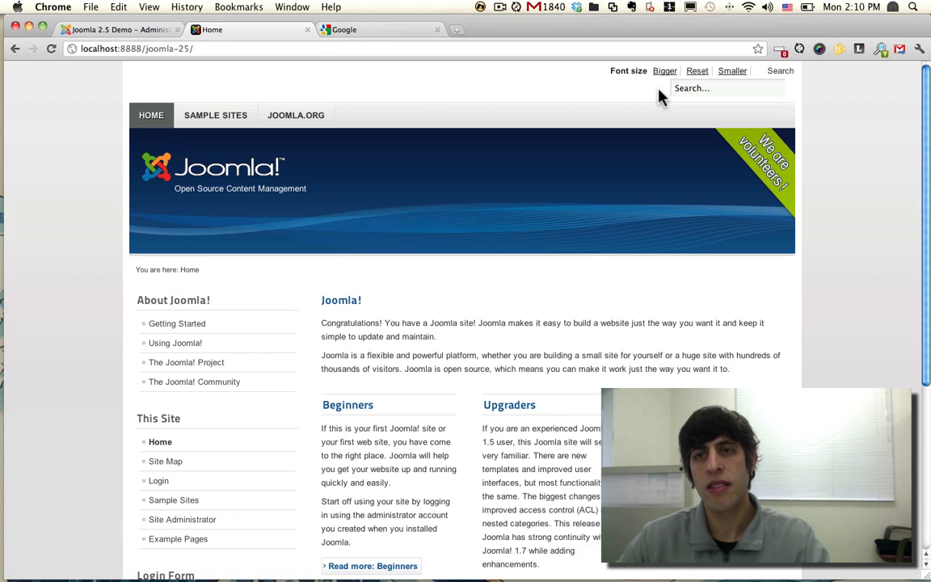
pyautogui.moveTo(811, 91)
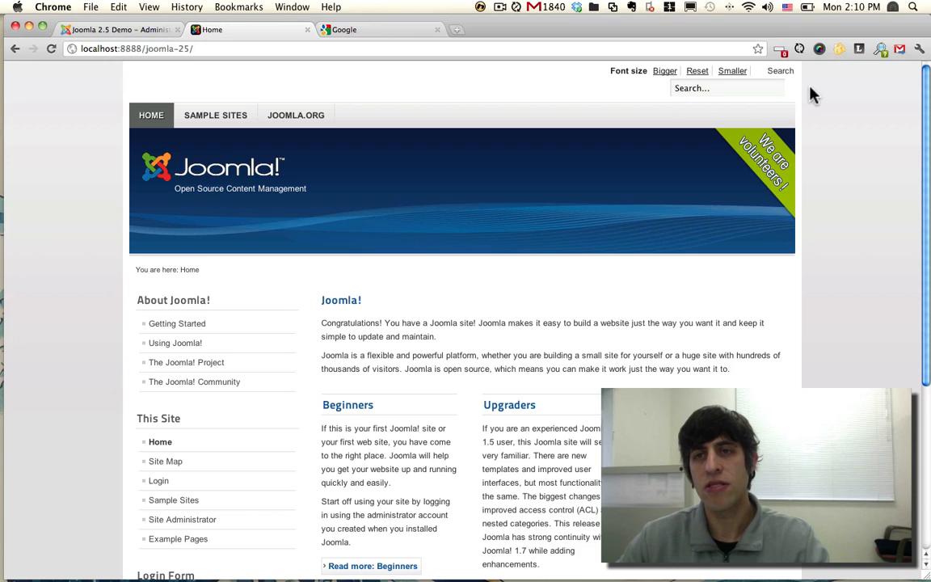
# Return to Module Manager and start creating a new module
pyautogui.click(117, 30)
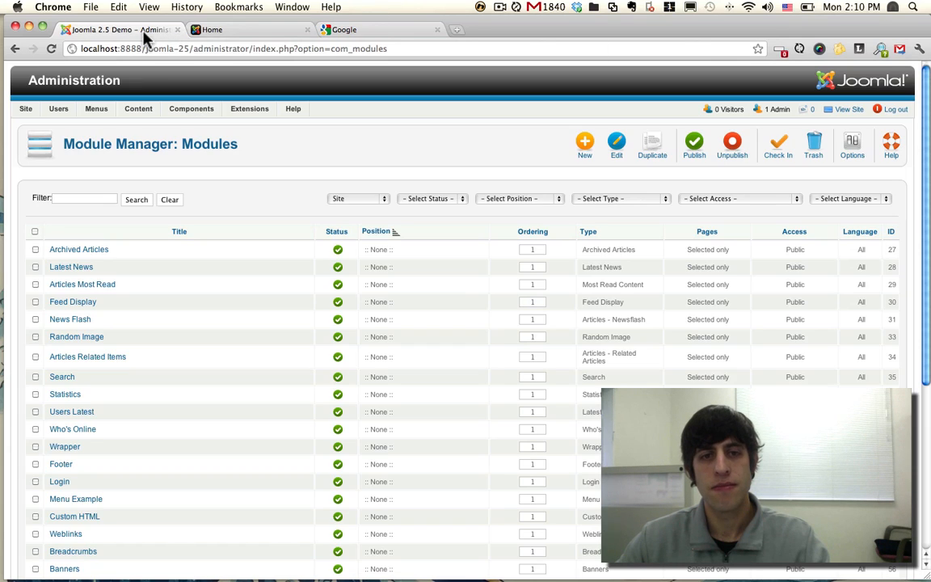
pyautogui.click(618, 197)
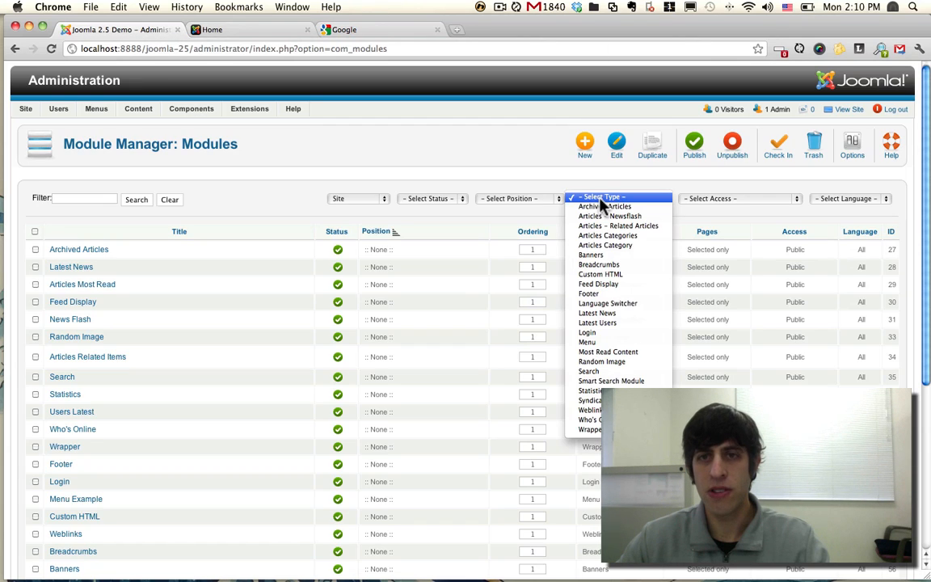
pyautogui.moveTo(598, 265)
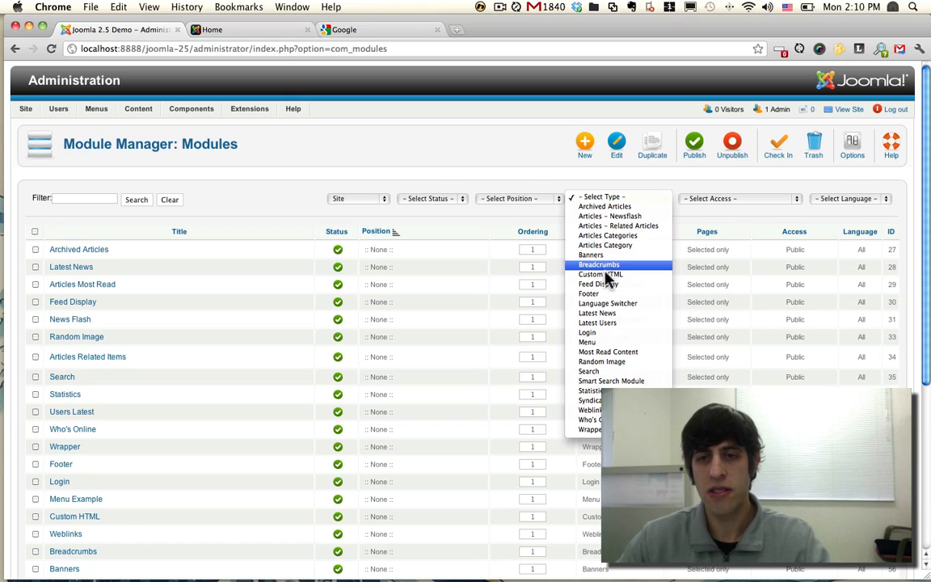
pyautogui.moveTo(589, 371)
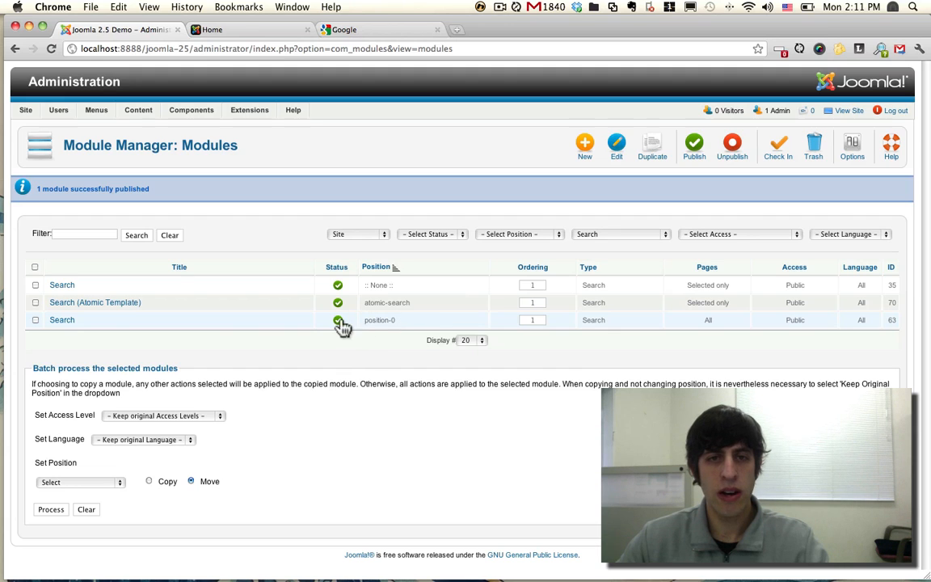
pyautogui.click(337, 320)
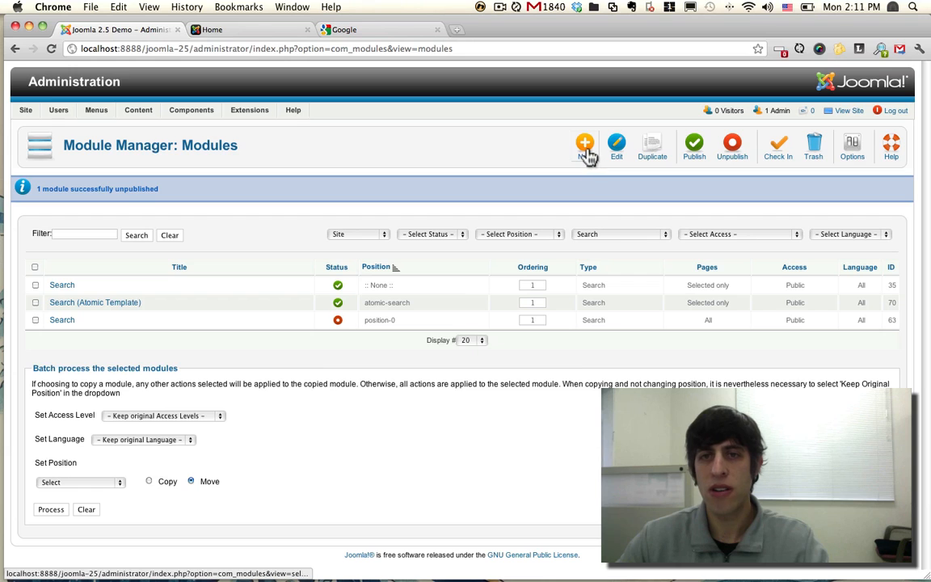
pyautogui.click(585, 144)
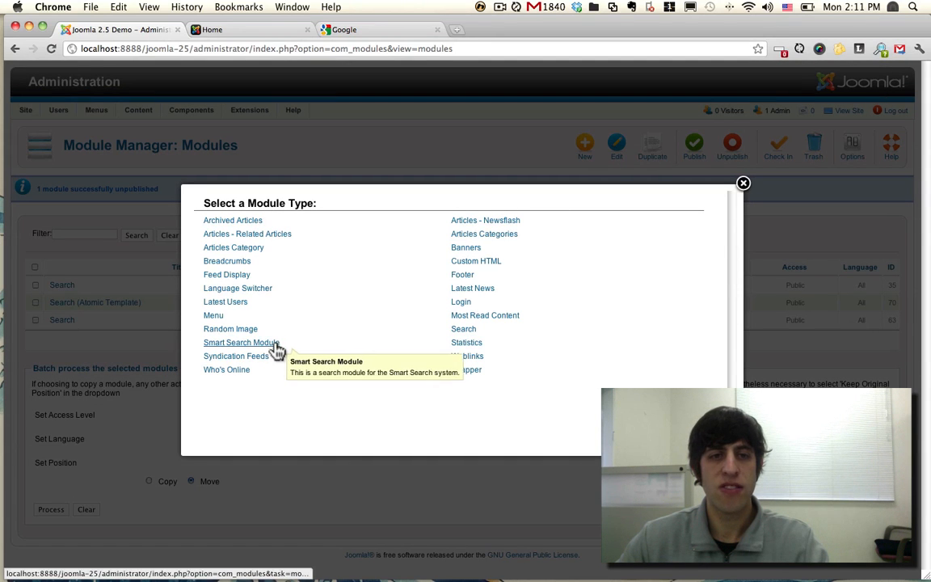
# Make the new module a Smart Search Module titled 'Smart Search'
pyautogui.click(239, 342)
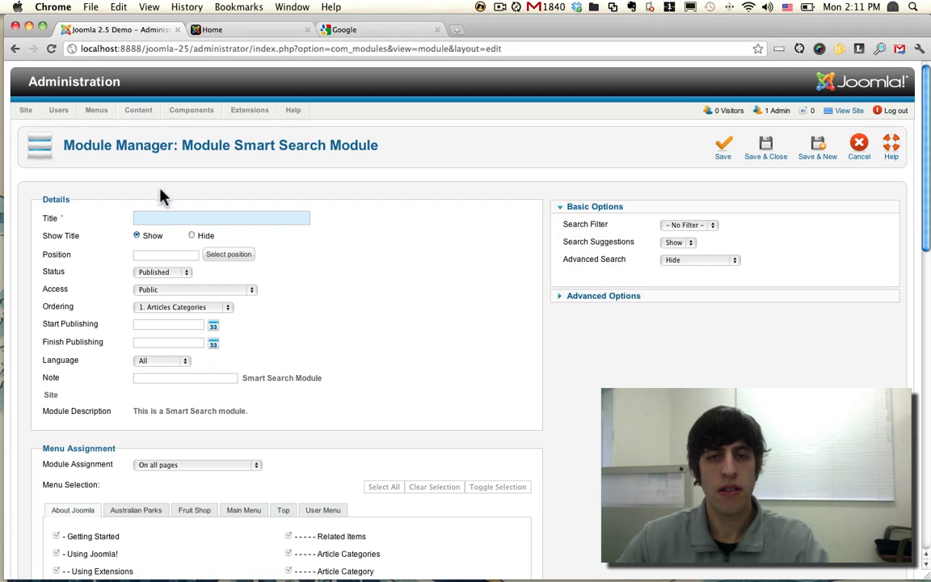
pyautogui.write('Se')
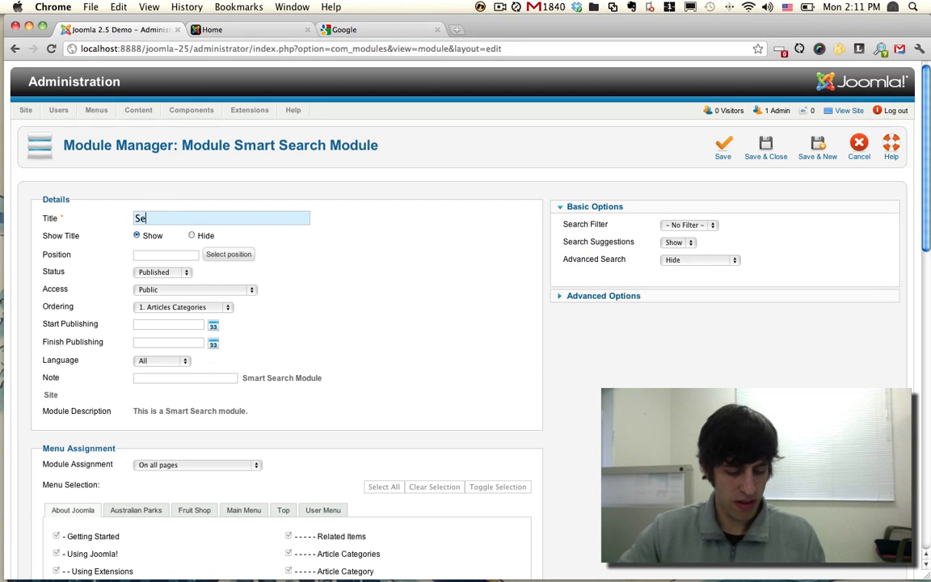
pyautogui.write('Smart Search')
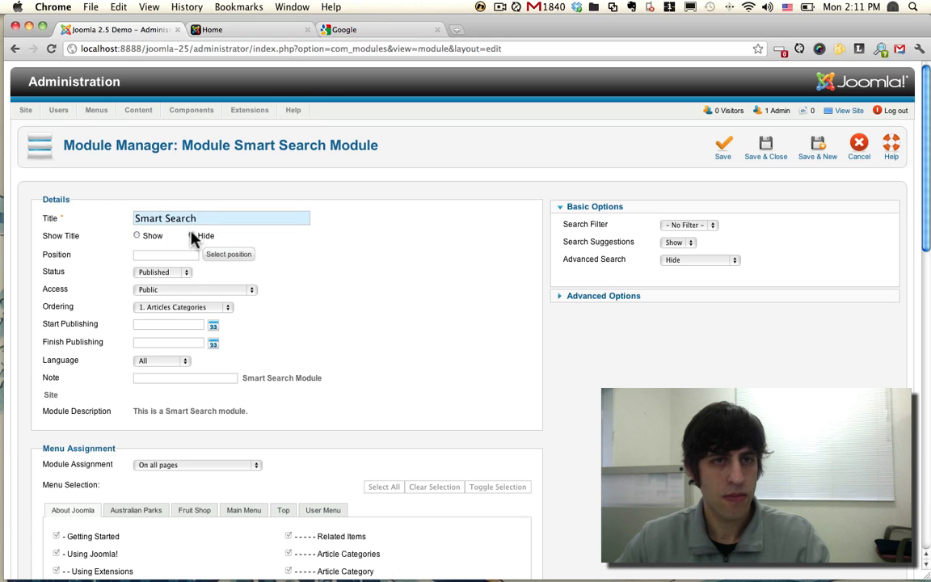
# Set Show Title to Hide and the module position to position-0
pyautogui.click(191, 236)
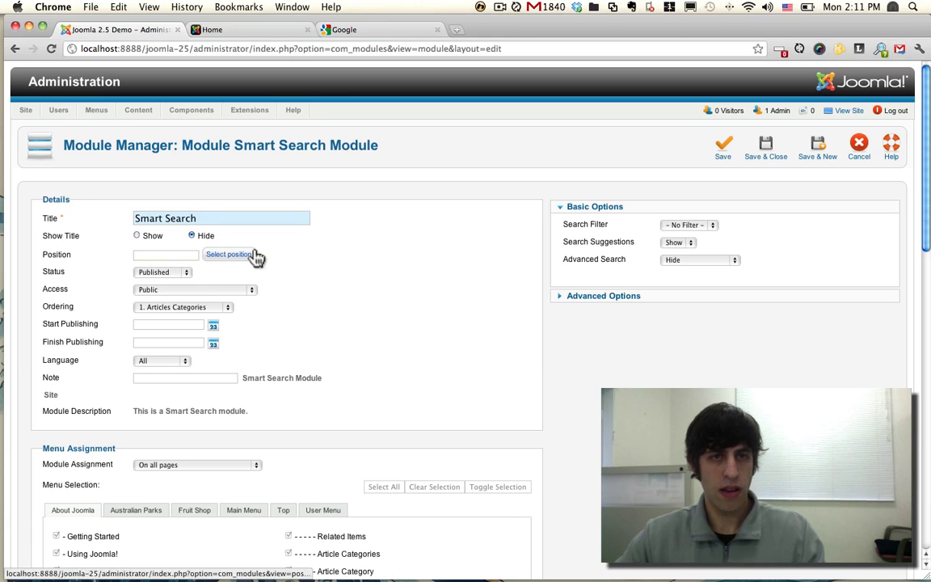
pyautogui.click(229, 254)
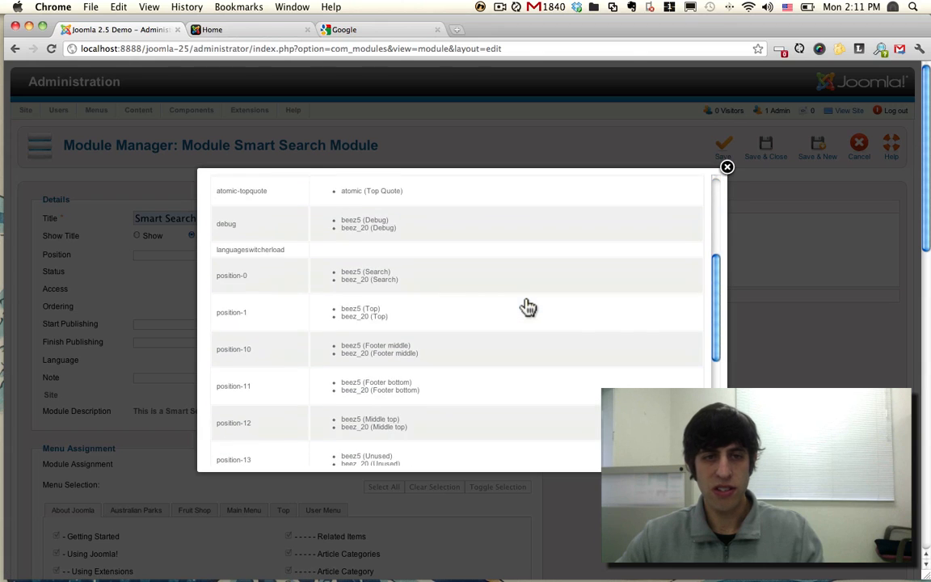
pyautogui.scroll(-3)
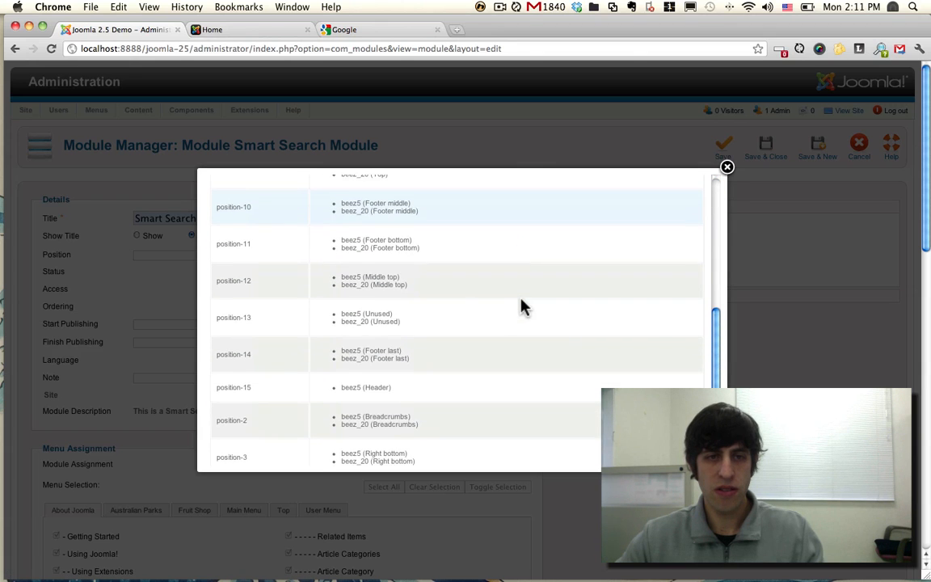
pyautogui.scroll(3)
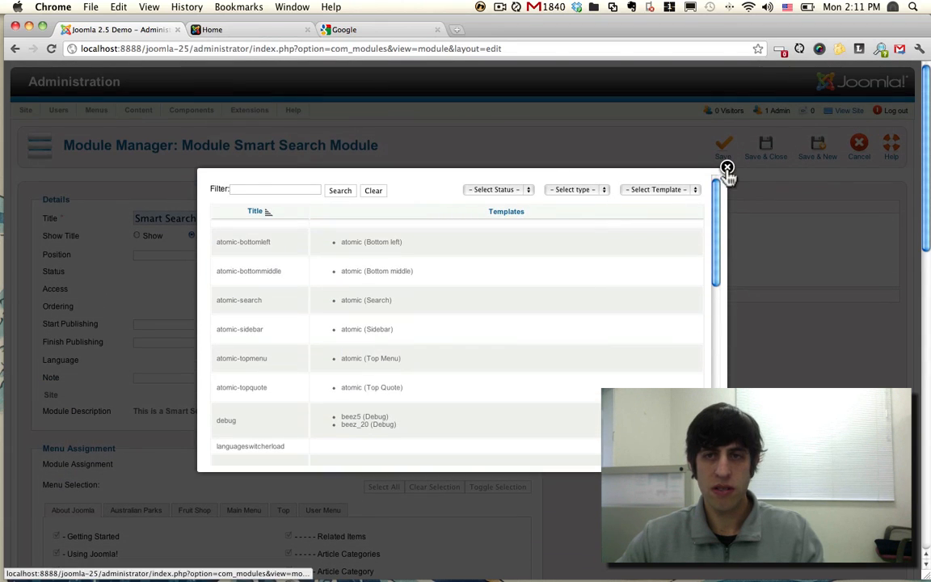
pyautogui.click(728, 167)
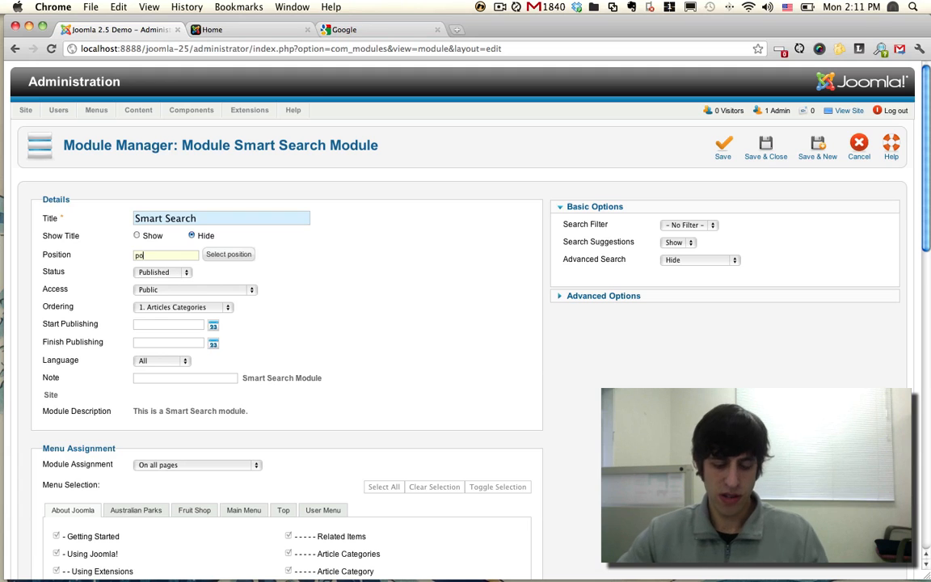
pyautogui.write('sition-0')
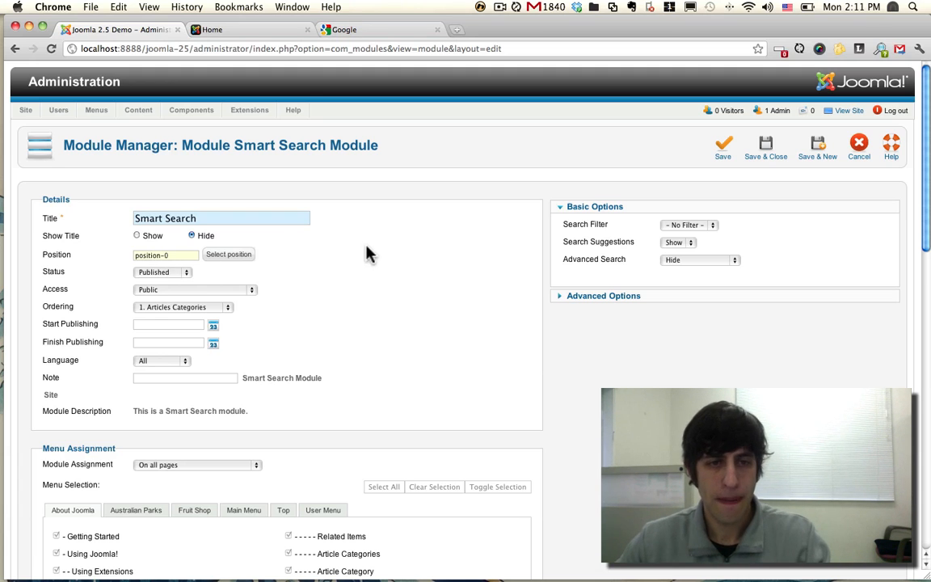
pyautogui.scroll(-3)
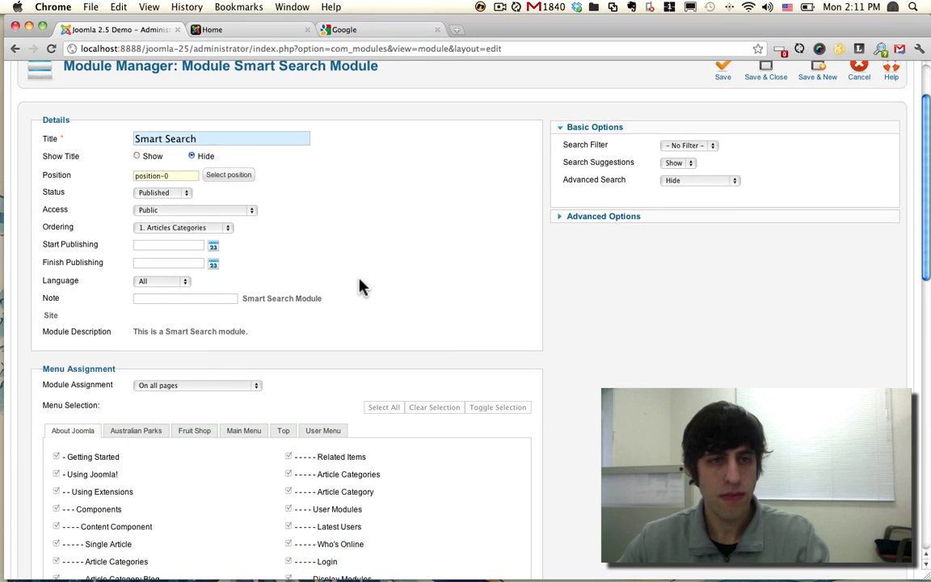
pyautogui.moveTo(207, 401)
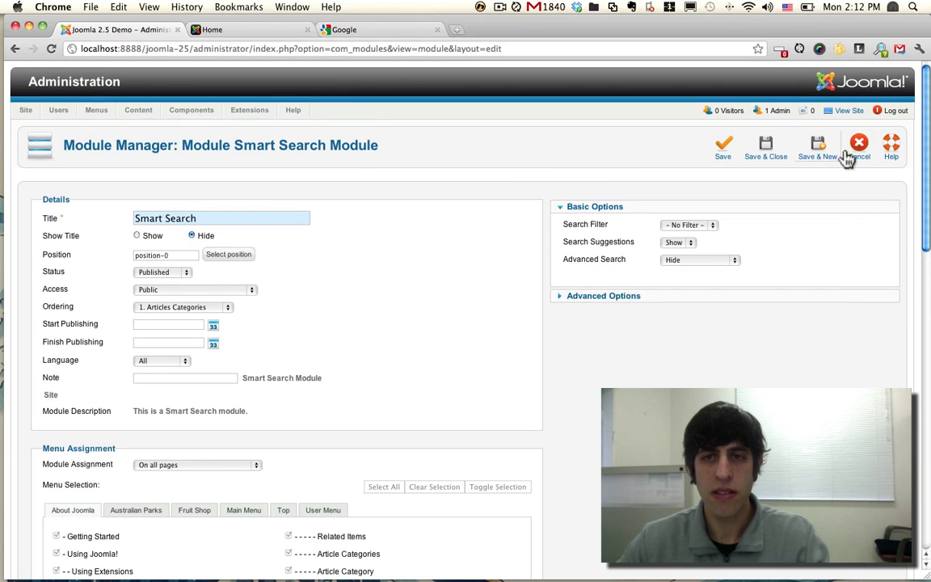
# Save the module and filter Module Manager to Smart Search modules only
pyautogui.click(766, 145)
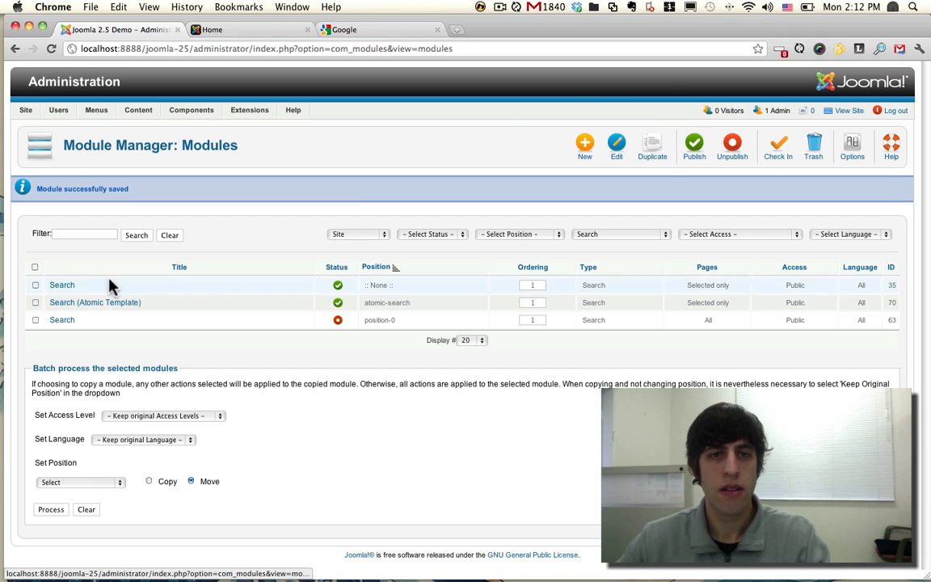
pyautogui.click(600, 233)
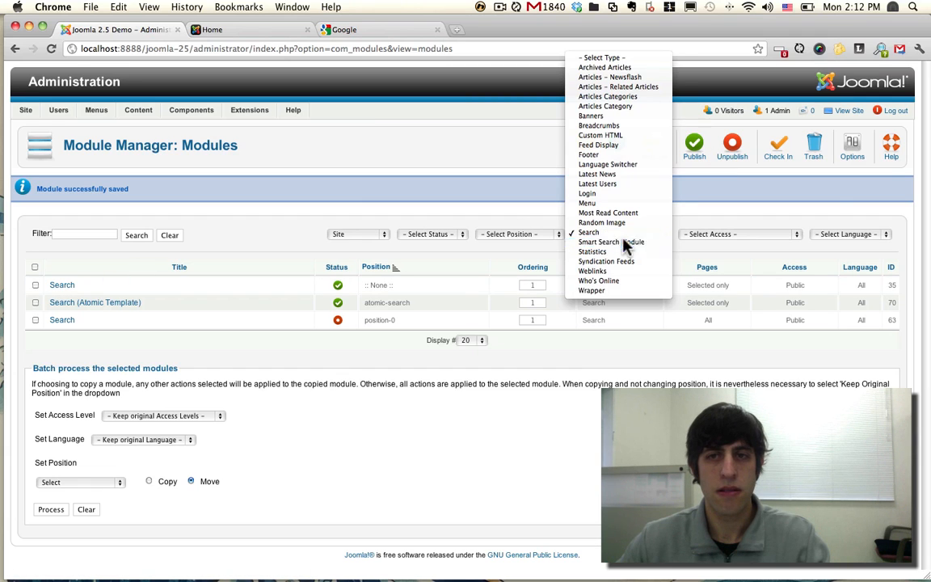
pyautogui.click(611, 243)
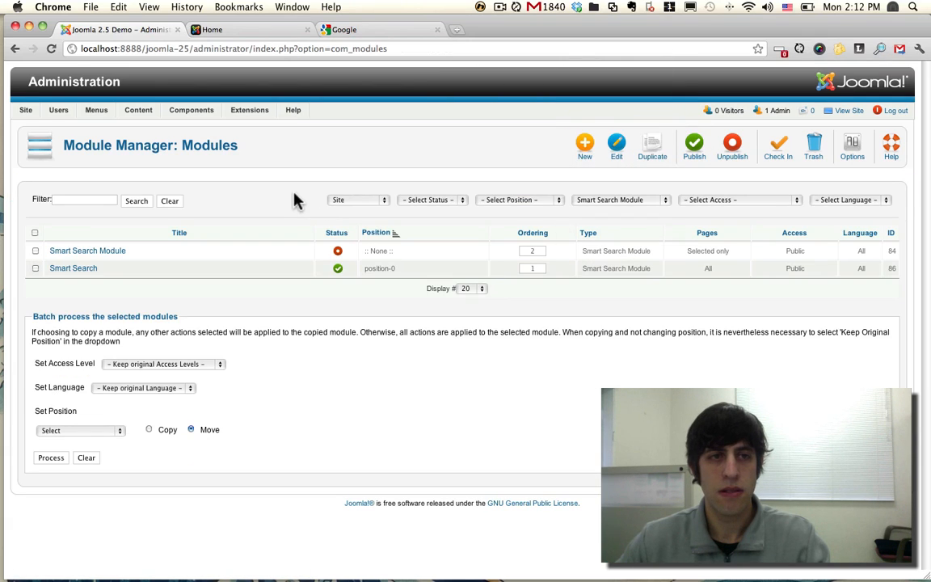
pyautogui.click(73, 269)
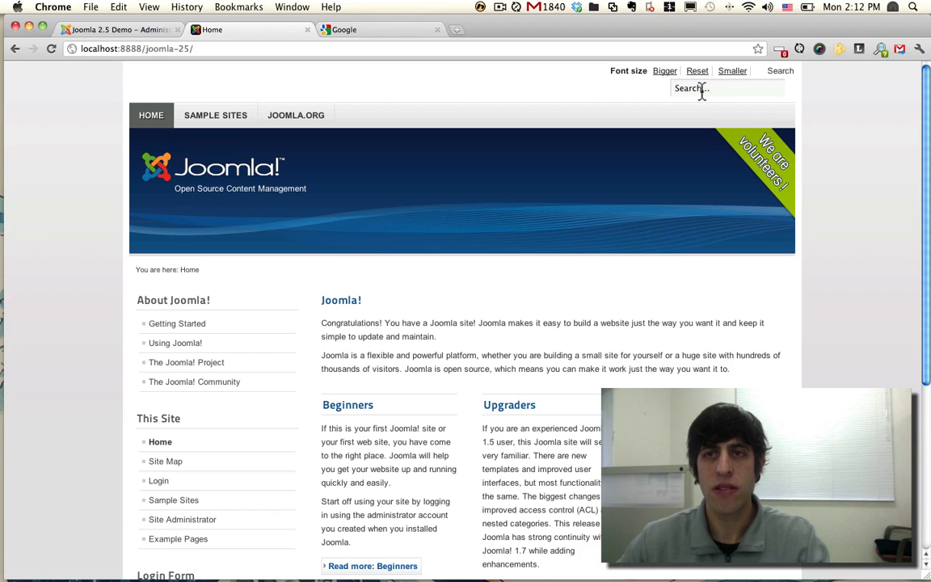
# Type 'joomlA' in the site search and pick the 'joomla extensions directory' suggestion
pyautogui.click(726, 87)
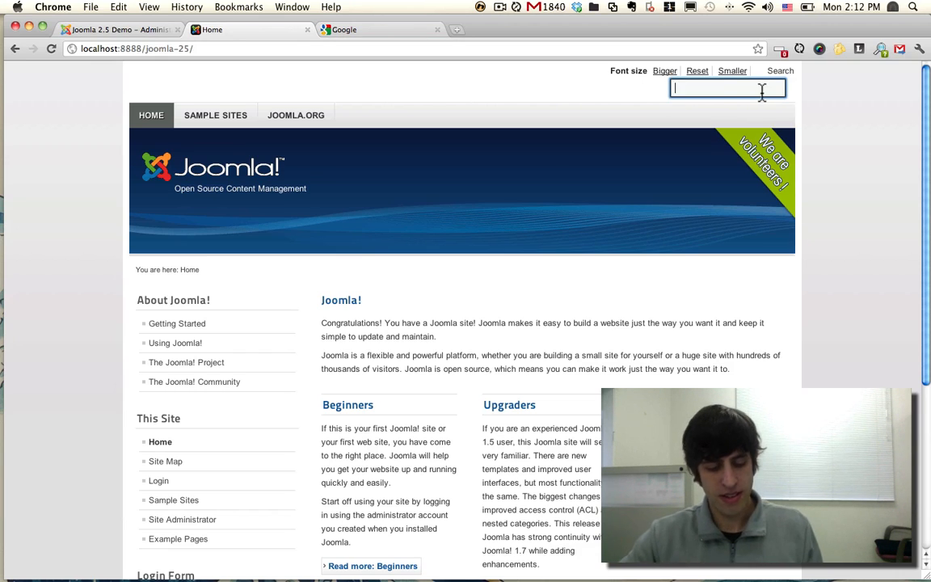
pyautogui.write('jooml')
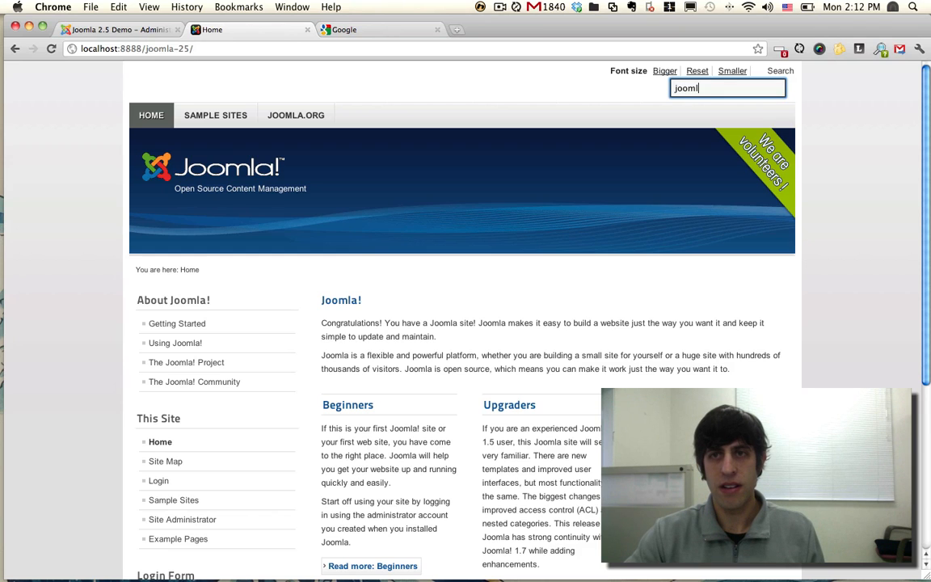
pyautogui.write('A')
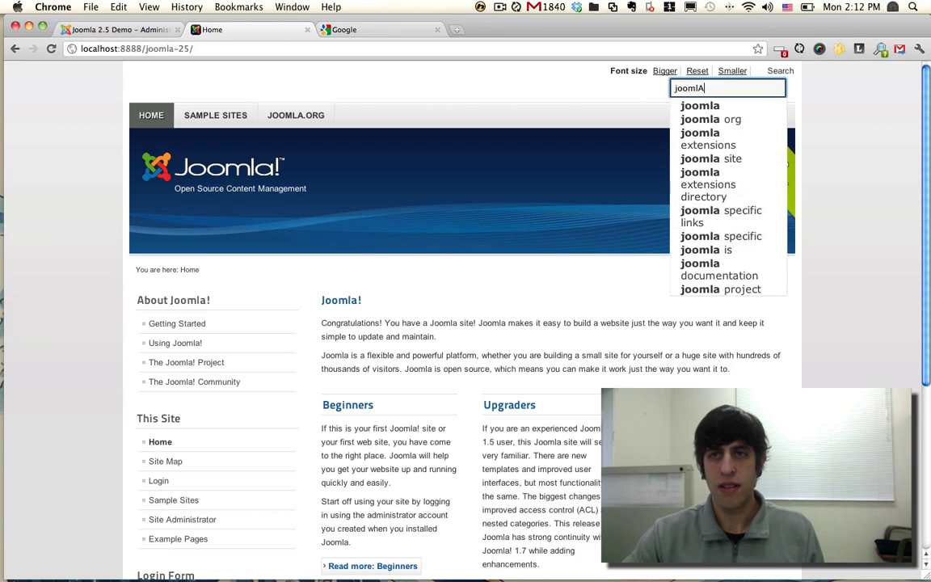
pyautogui.moveTo(727, 105)
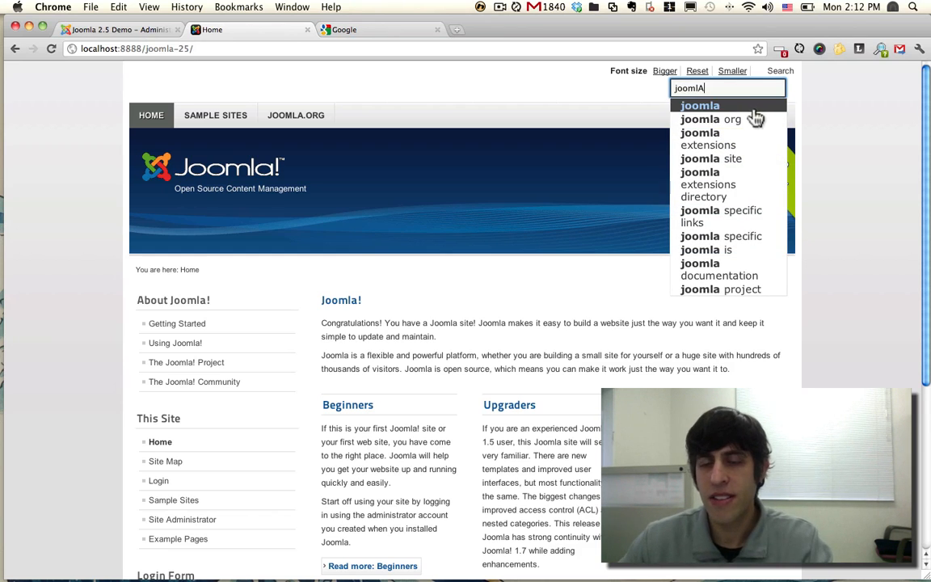
pyautogui.moveTo(728, 139)
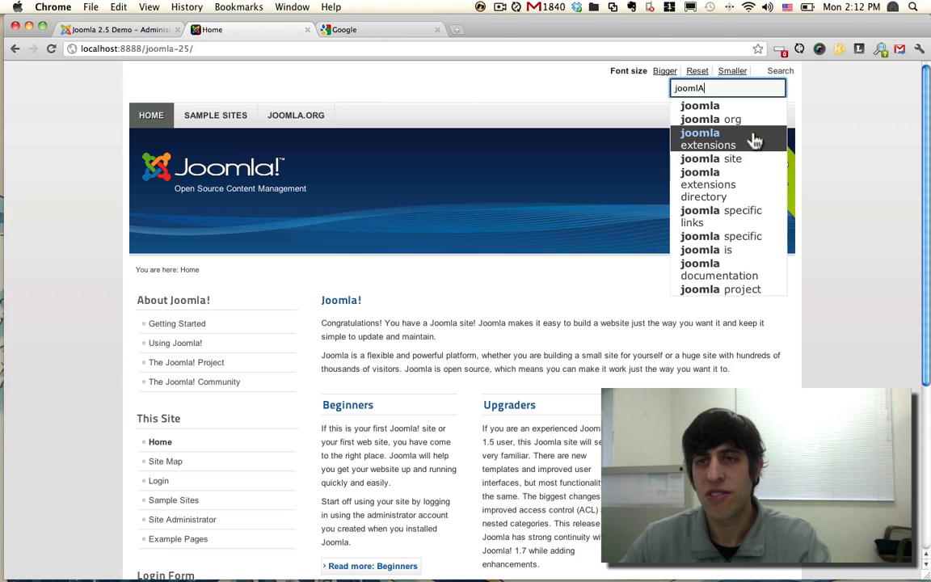
pyautogui.moveTo(702, 184)
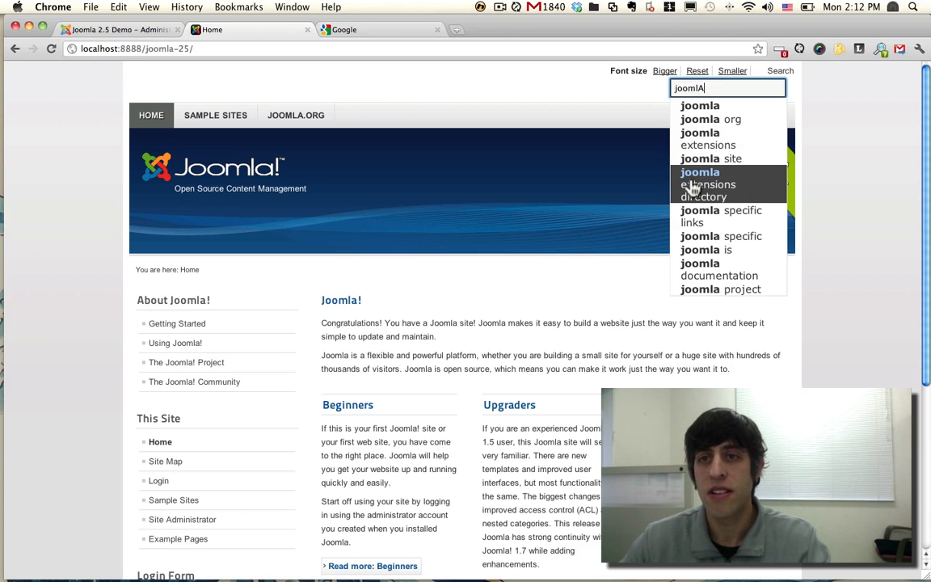
pyautogui.click(715, 185)
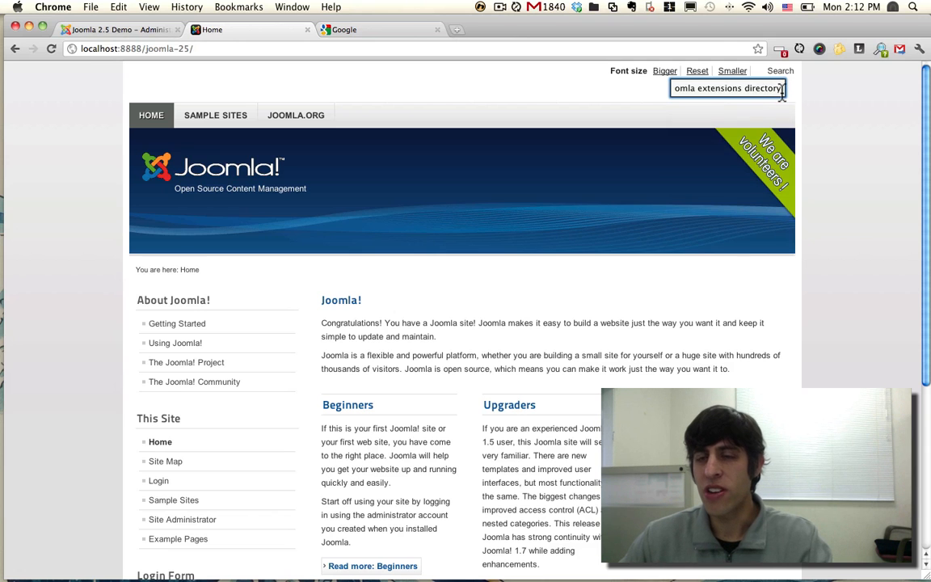
# Run the search to view highlighted results, then focus Search Terms for new suggestions
pyautogui.press('Return')
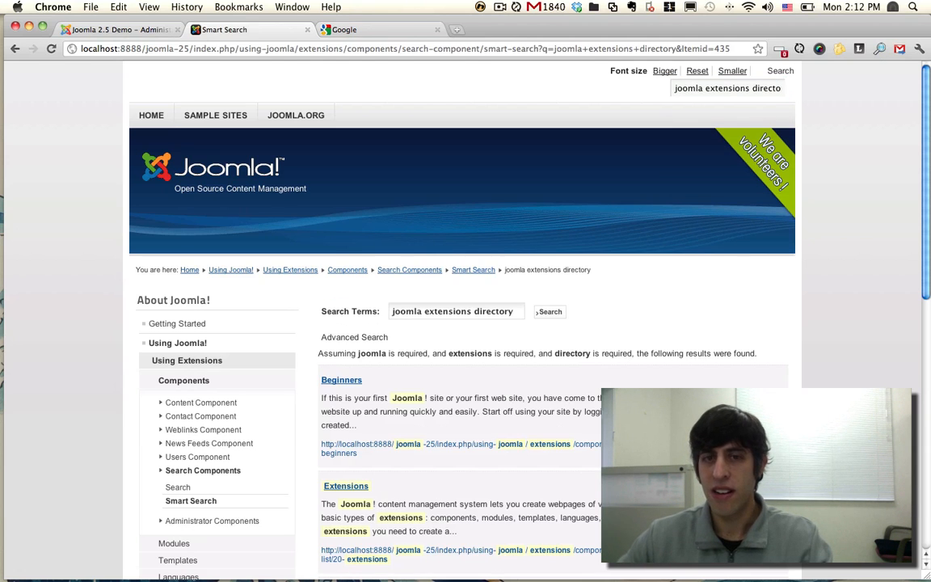
pyautogui.scroll(-3)
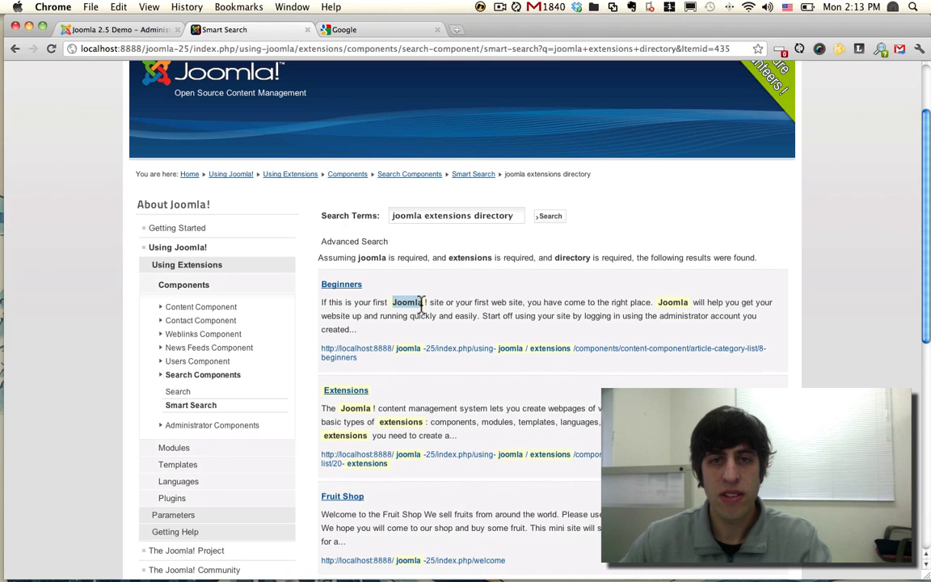
pyautogui.scroll(3)
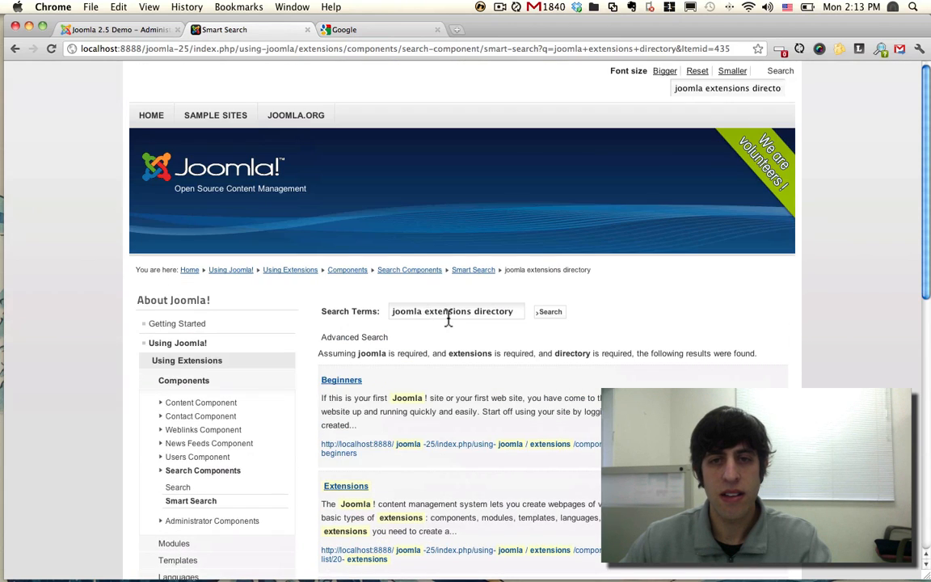
pyautogui.click(453, 310)
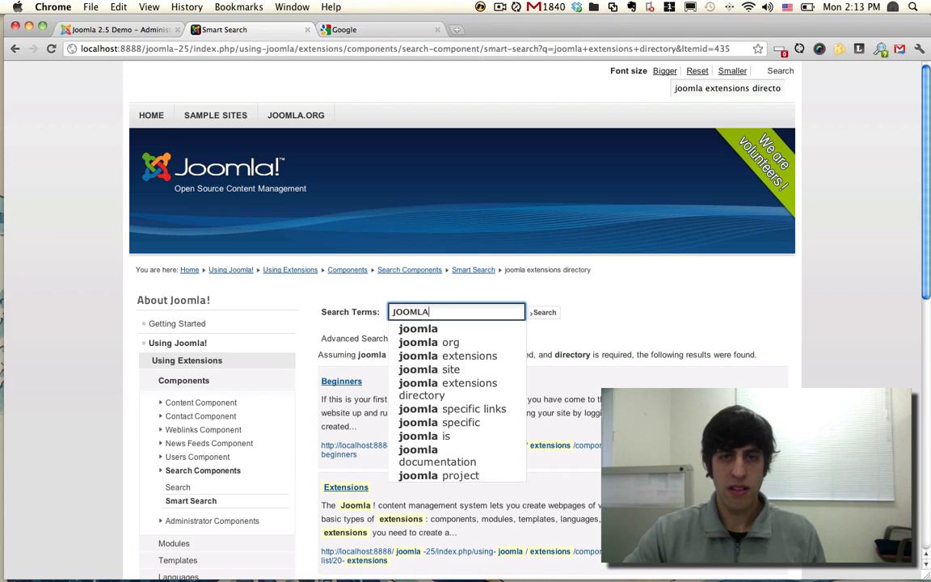
pyautogui.moveTo(446, 355)
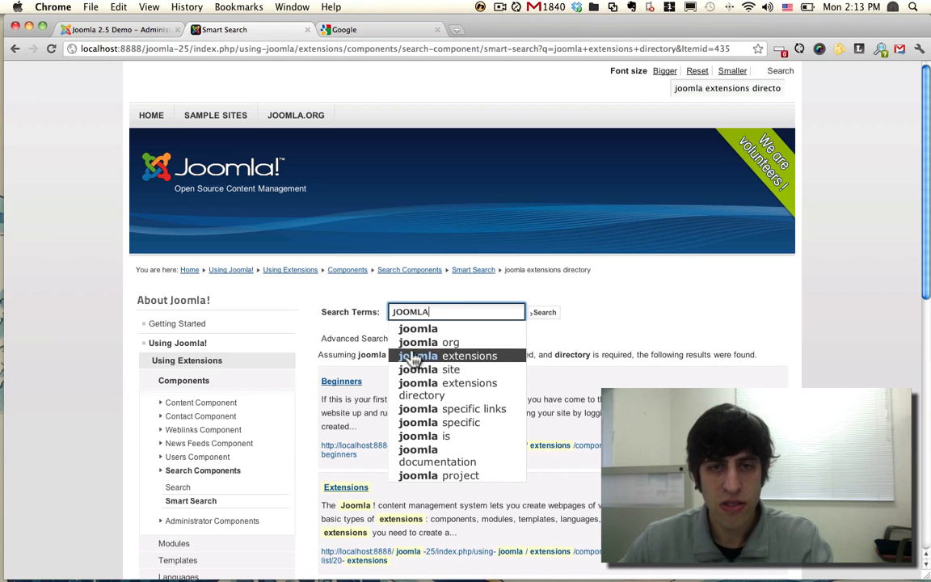